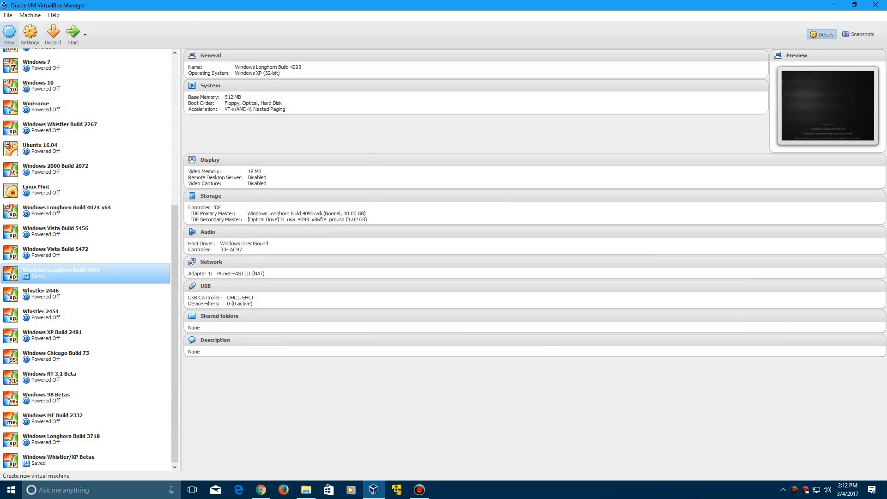
- Name the new virtual machine 'Windows ME Build 2380' with the Windows ME type
left_click(9, 32)
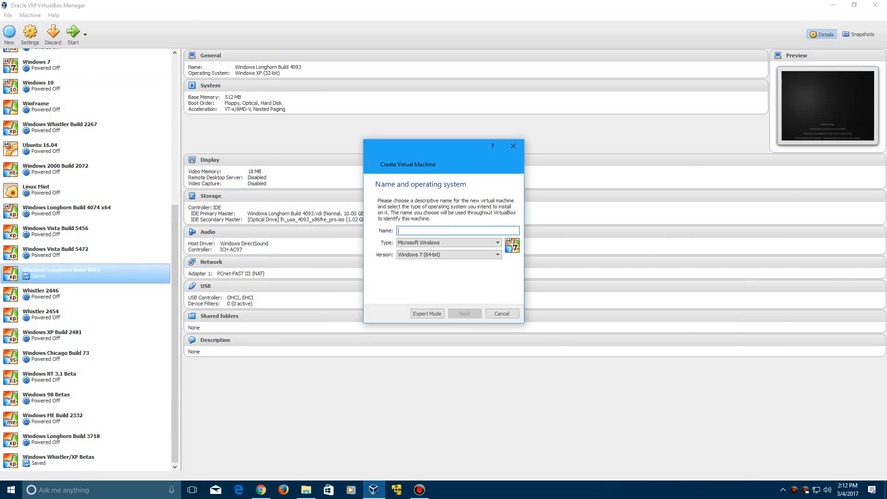
type("Windows ME Bu")
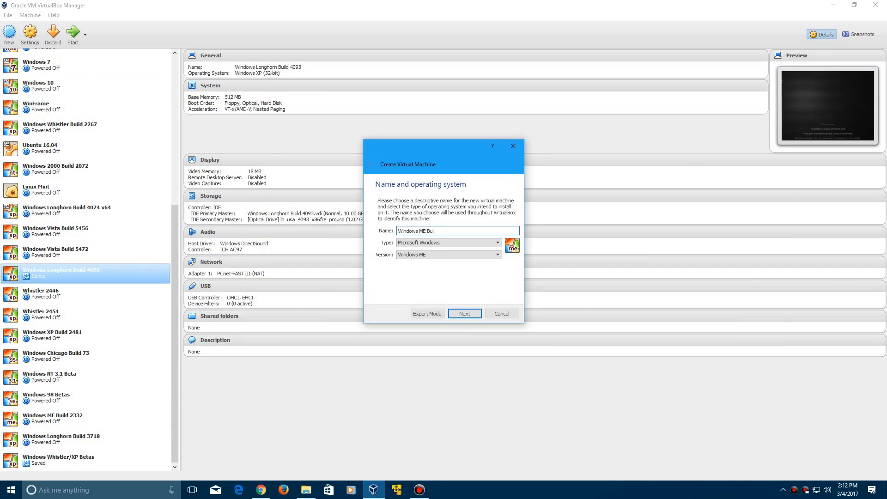
type("ild 23")
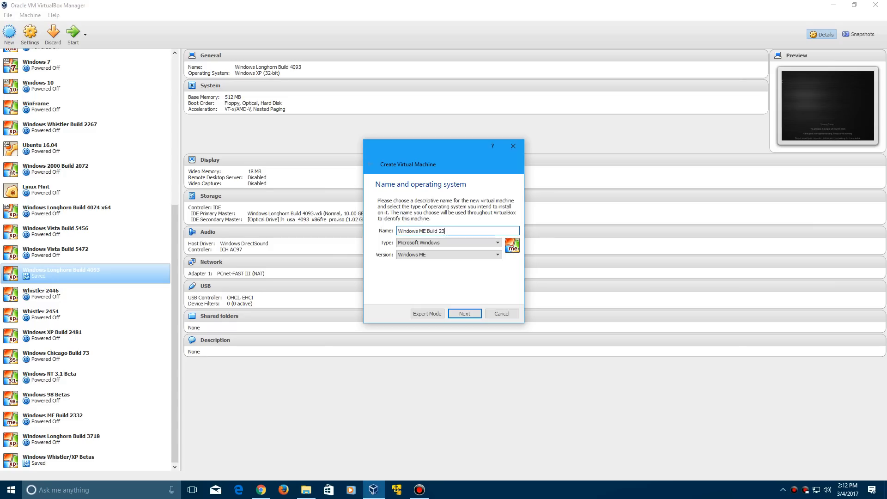
left_click(463, 313)
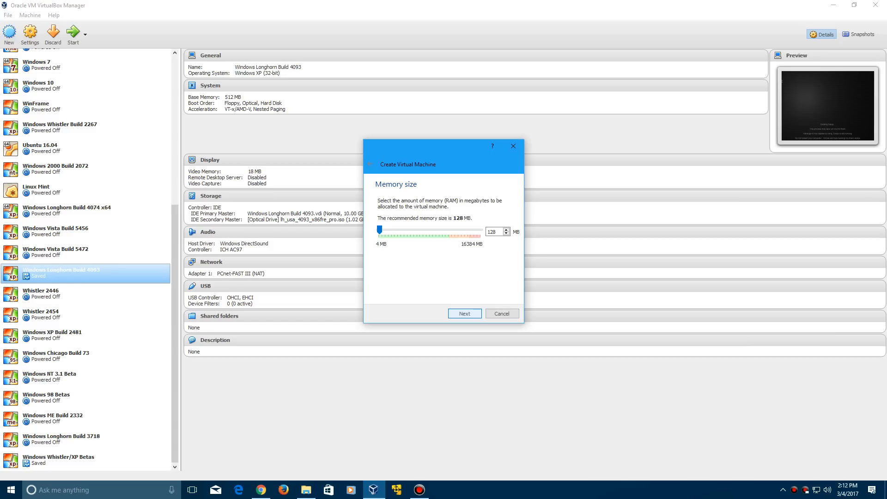
- Keep 128 MB memory and create a new dynamically allocated VDI hard disk
left_click(463, 313)
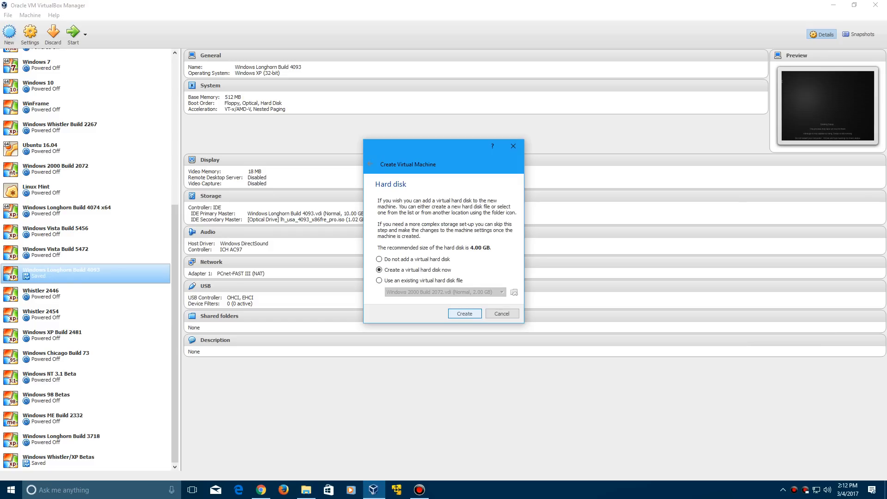
left_click(464, 313)
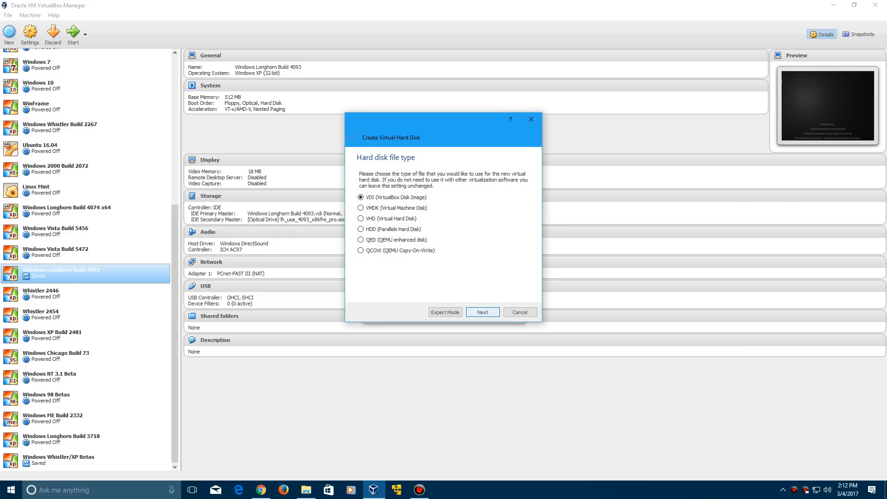
left_click(481, 311)
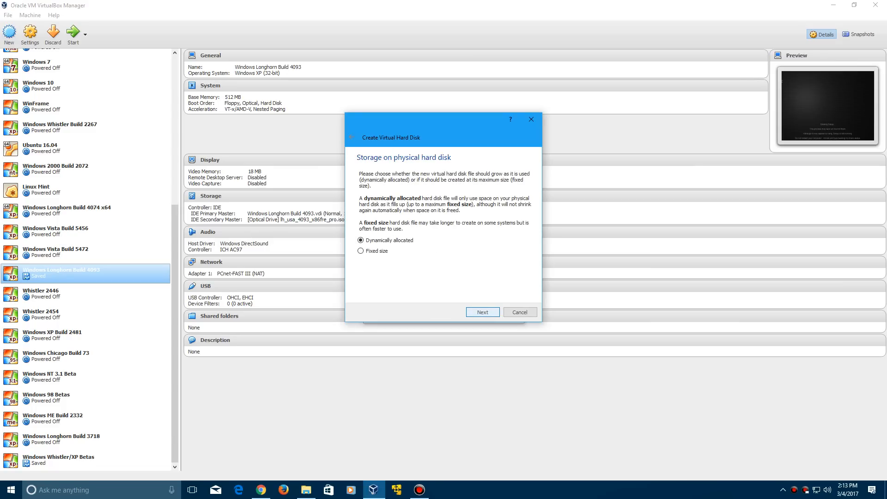
left_click(482, 311)
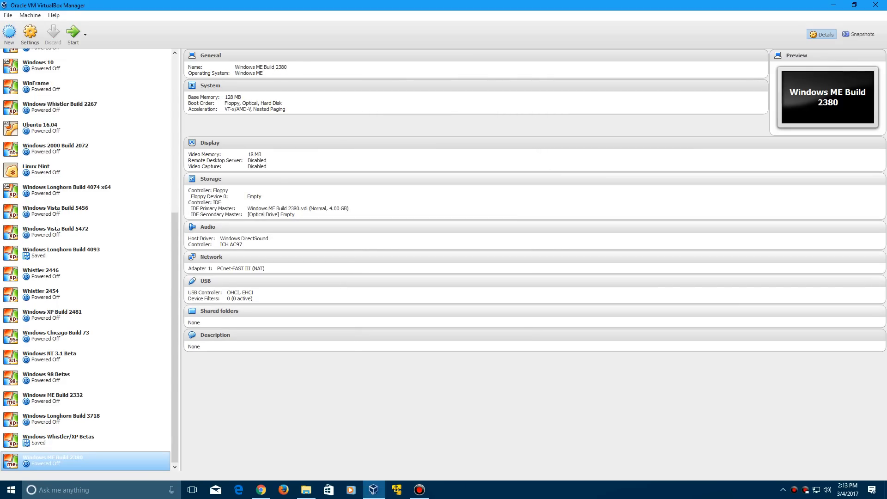
mouse_move(29, 31)
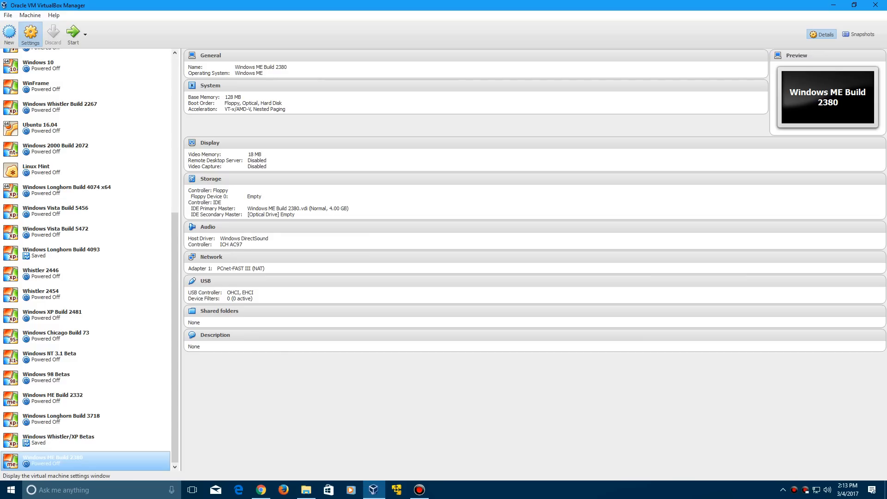
- Mount the MS-DOS 6.22 ISO in the machine's optical drive via Storage settings
left_click(30, 33)
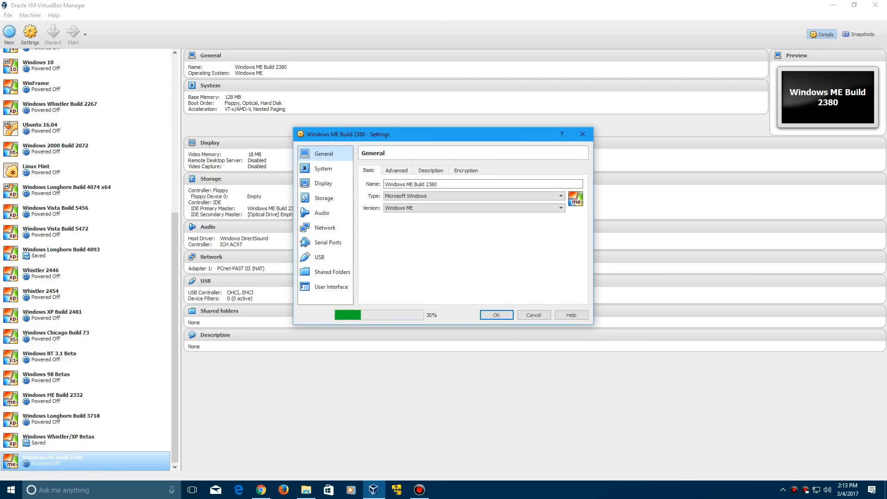
left_click(323, 197)
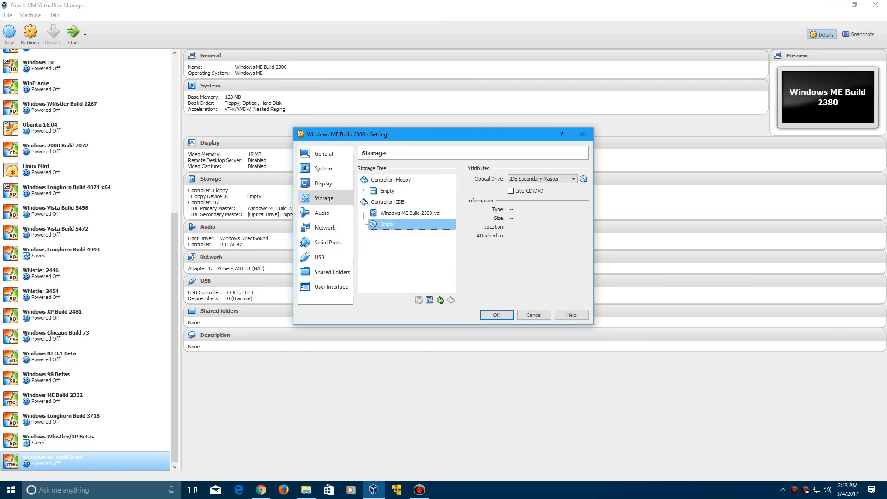
left_click(583, 179)
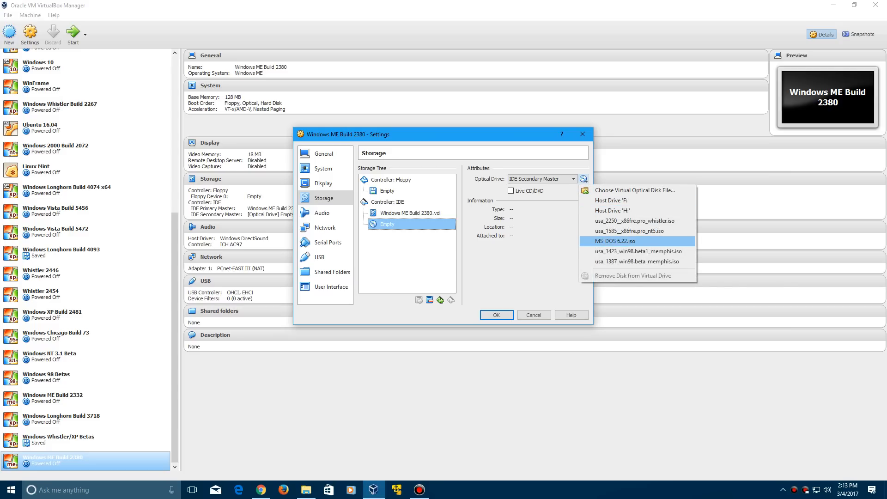
left_click(614, 240)
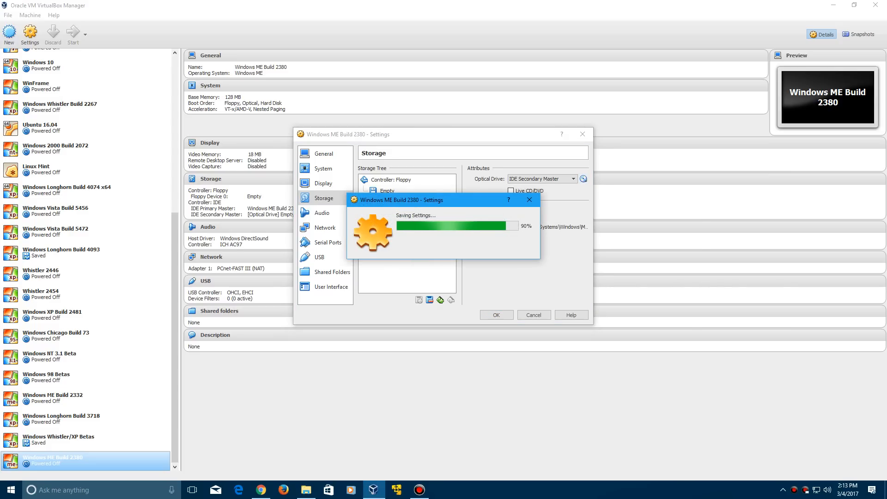
left_click(495, 314)
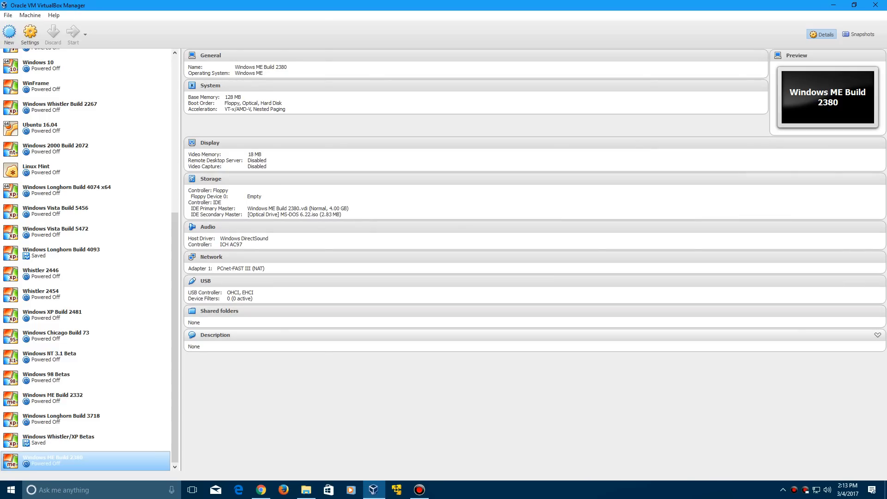
- Boot the machine to the A:\> prompt in a maximized window and begin fdisk
left_click(70, 34)
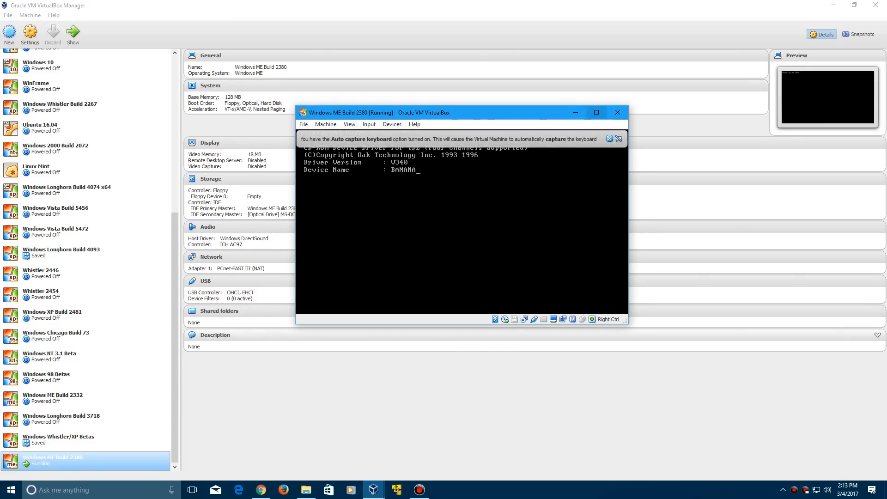
left_click(596, 112)
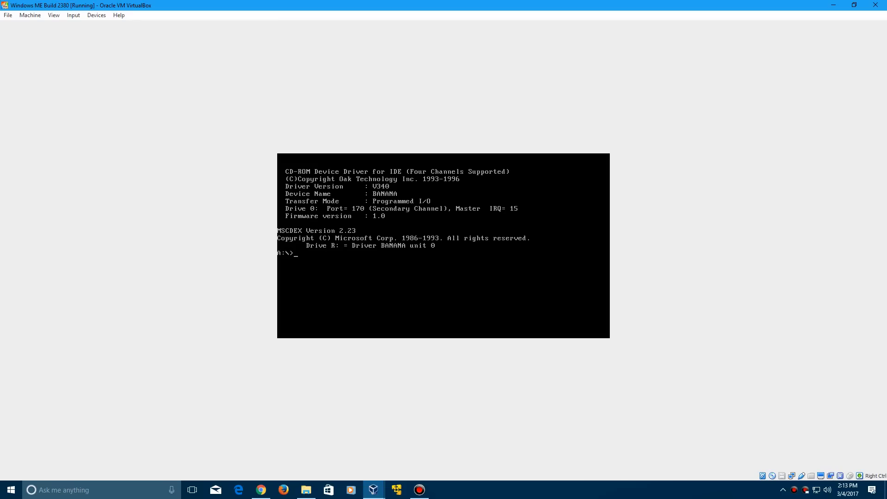
type("fdi")
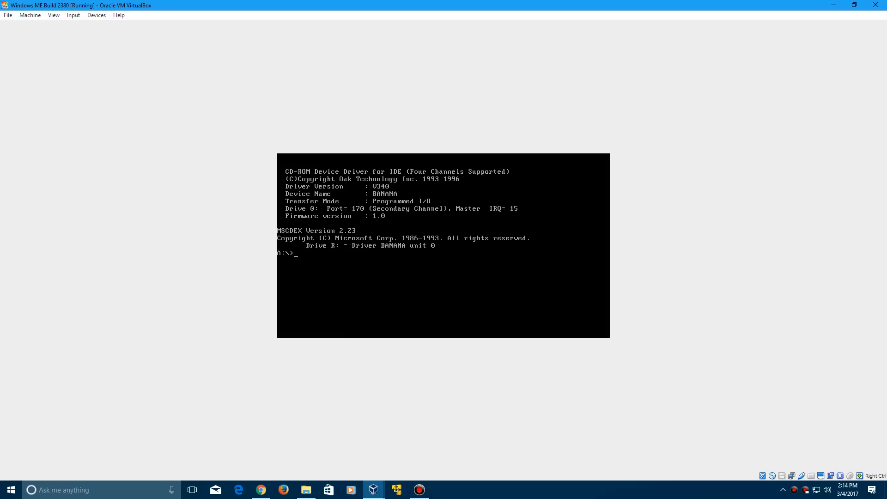
- Format drive C: confirming with y and leaving no volume label
type("format C:")
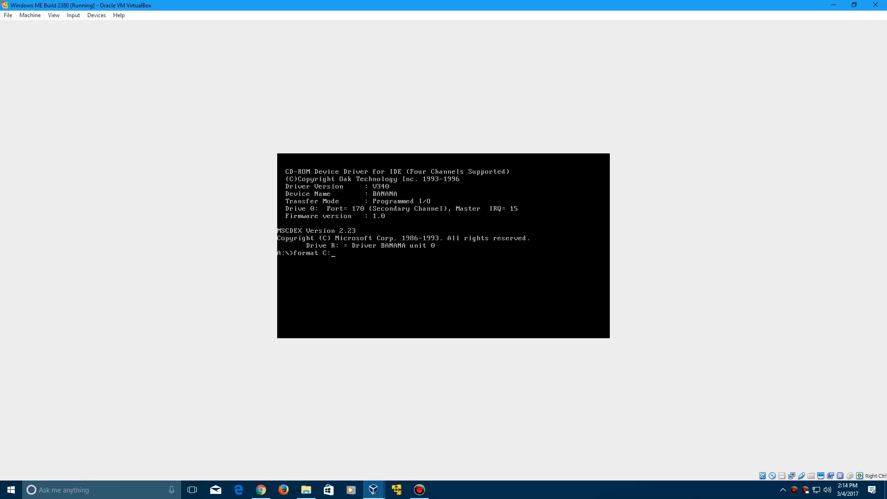
key("enter")
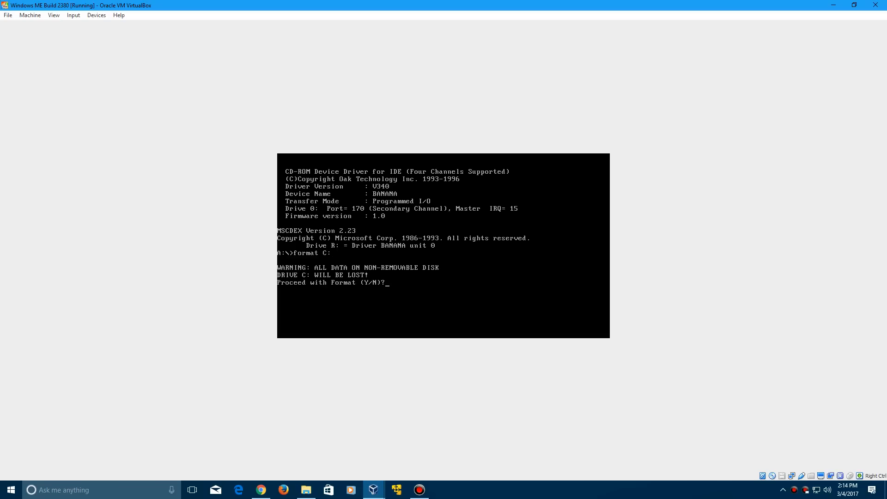
type("y")
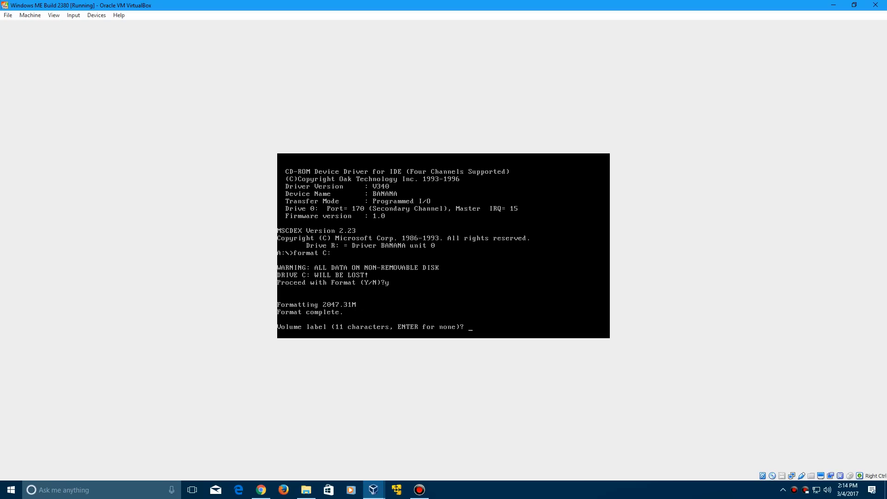
key("enter")
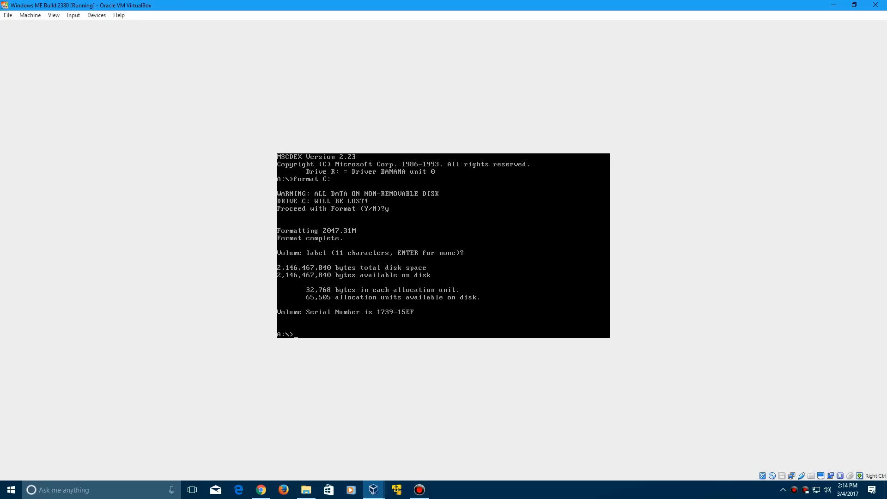
- Set the DOS system date to 09-12-1999 with the date command
type("date")
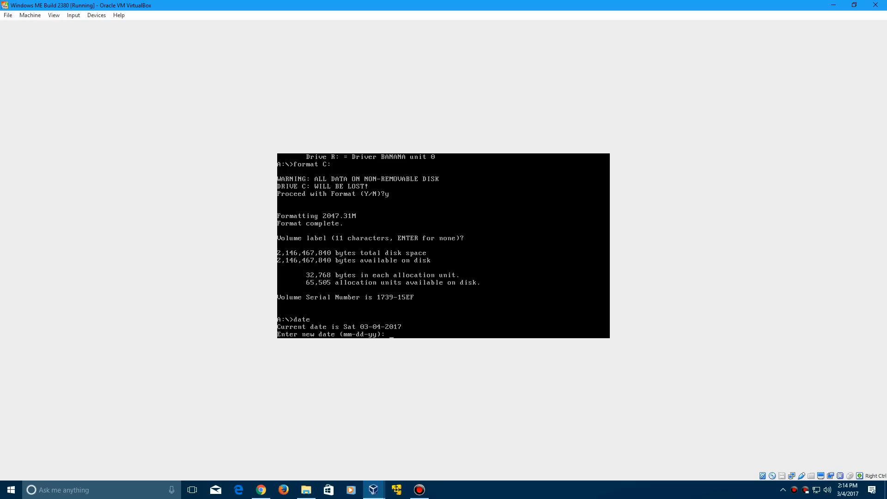
type("09")
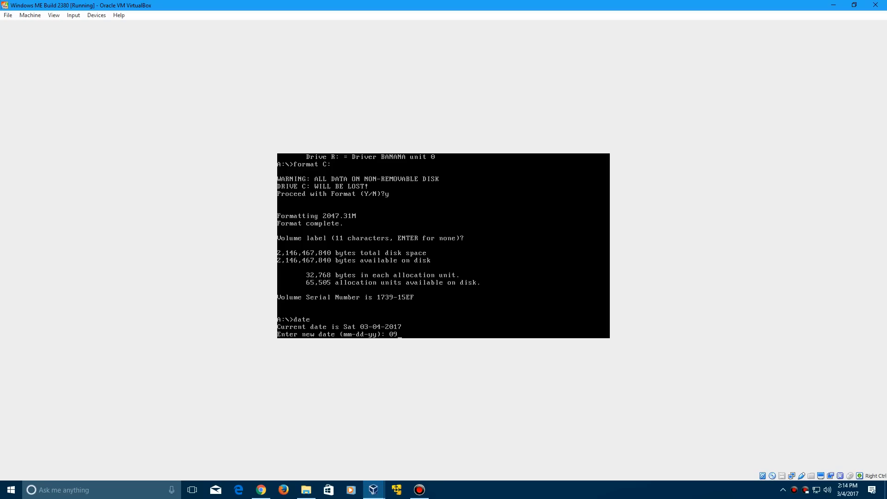
type("-12-1999")
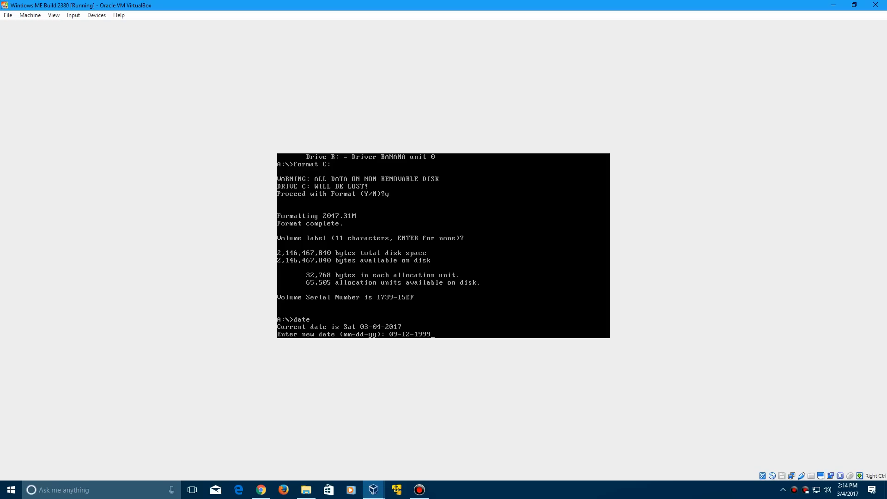
key("enter")
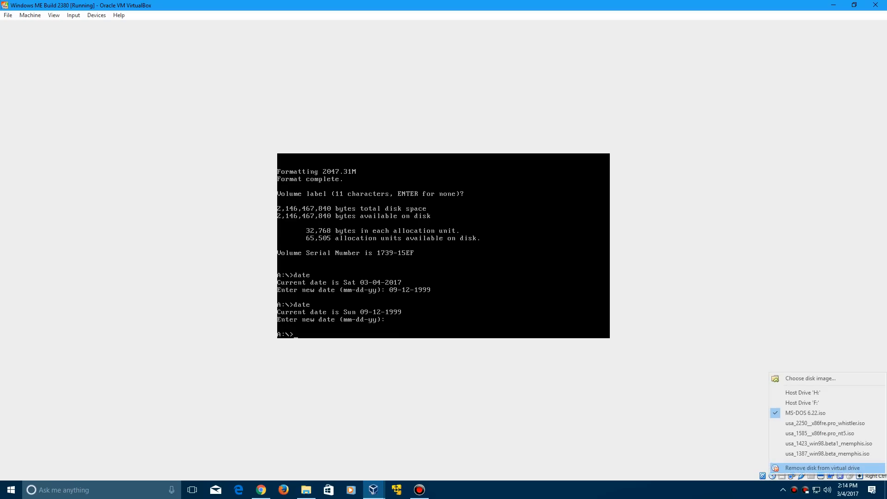
- Insert the mil_2380.2_x86fre disc image from Windows ME > Betas > Beta 1
left_click(820, 467)
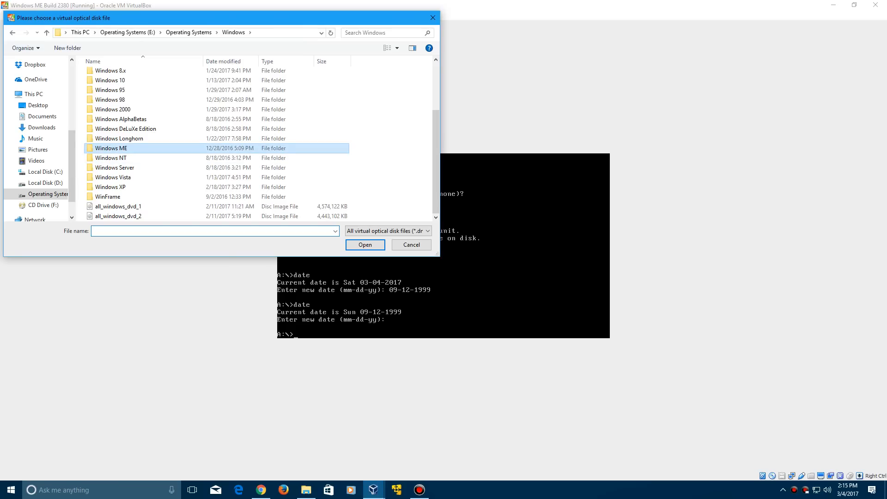
double_click(109, 148)
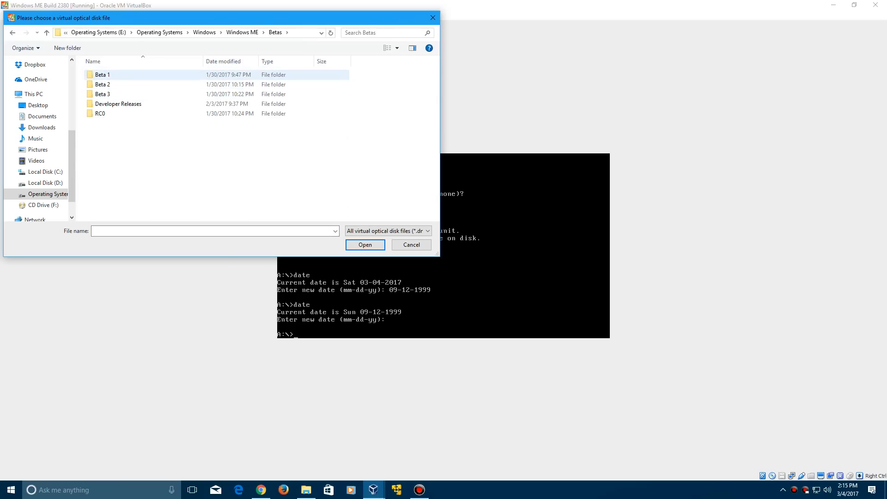
double_click(102, 73)
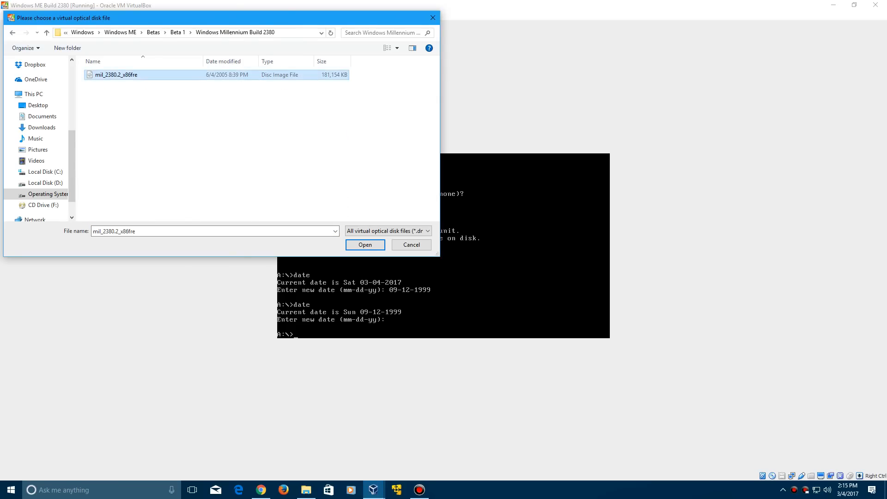
left_click(365, 244)
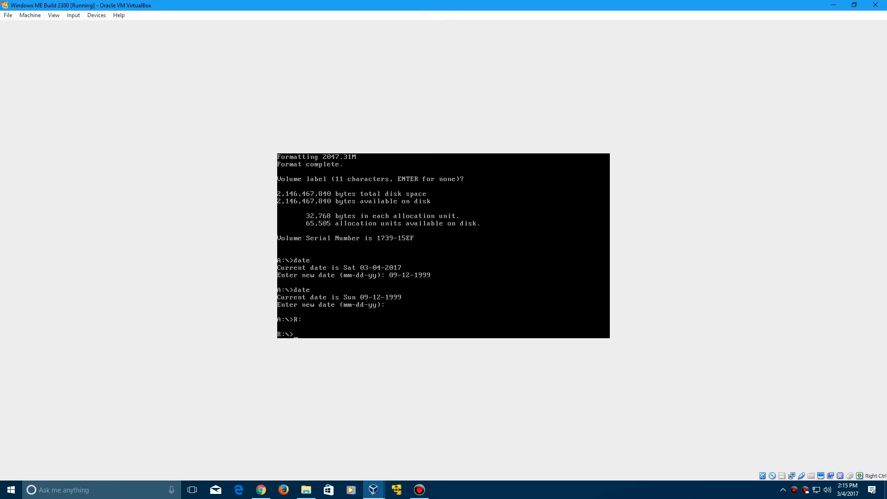
- List the disc, change into WIN9X and run setup
type("dir")
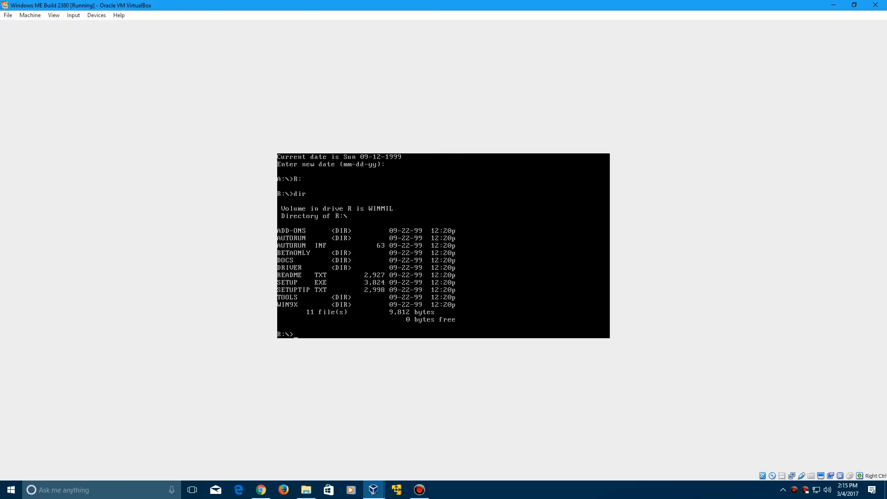
type("c")
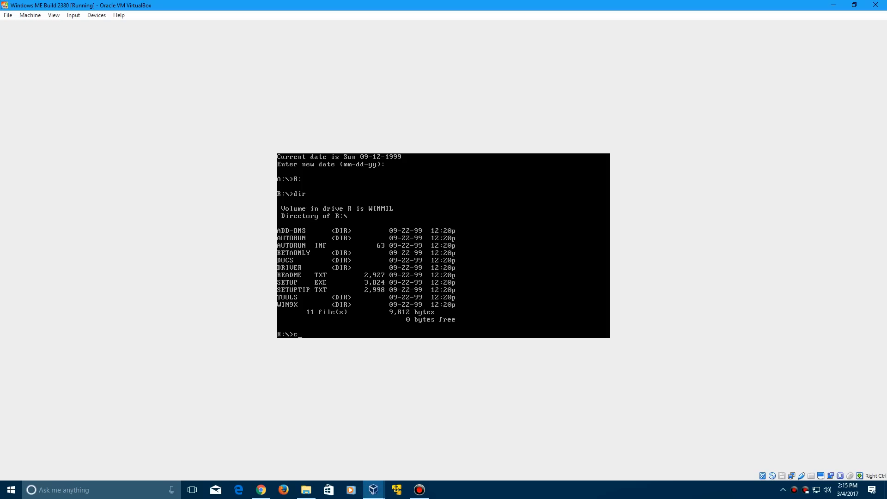
type("d win9x")
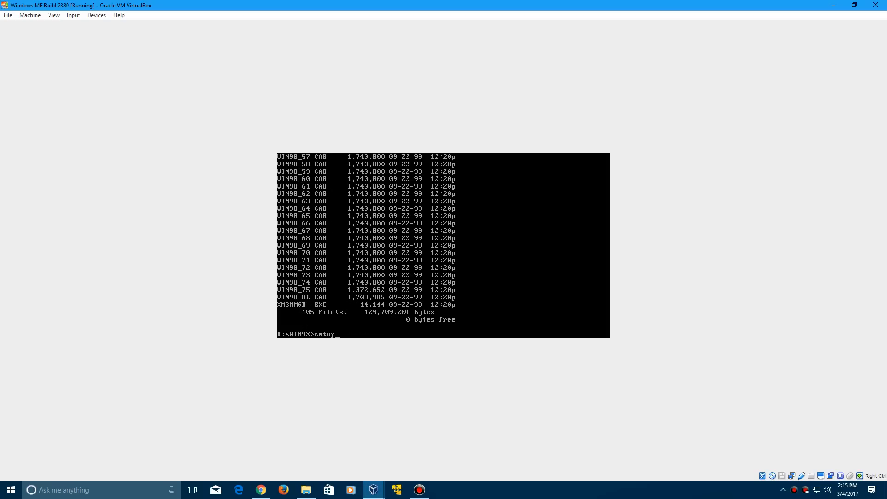
key("enter")
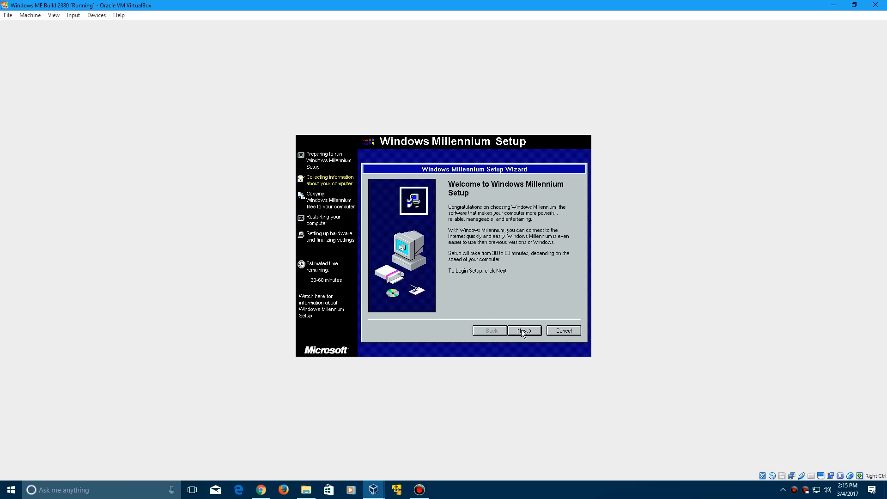
- Accept the Windows Millennium license agreement and reach the product key page
left_click(523, 331)
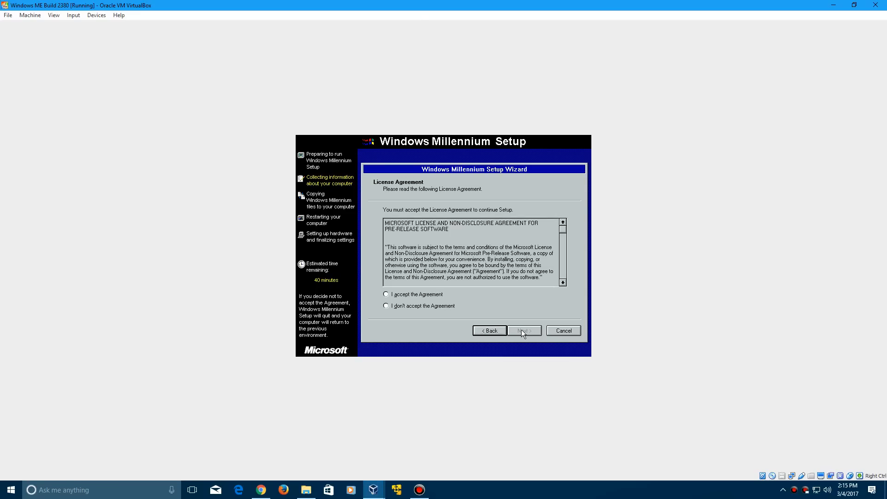
left_click(386, 294)
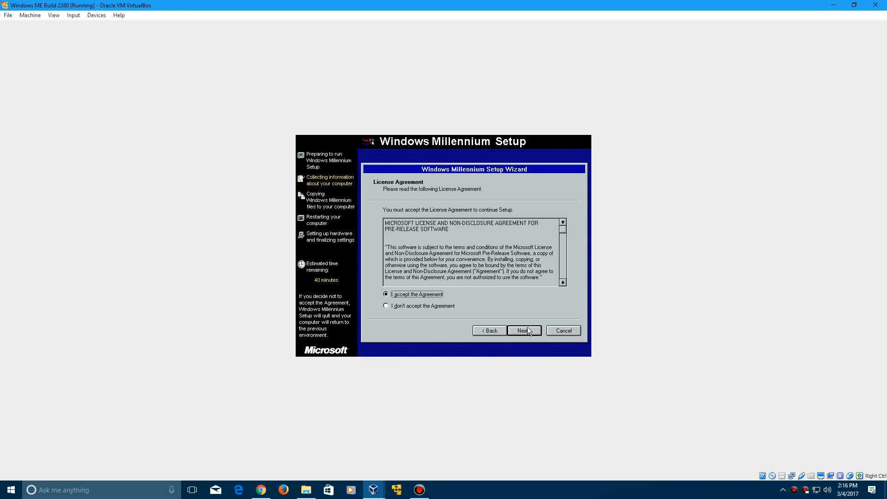
left_click(523, 331)
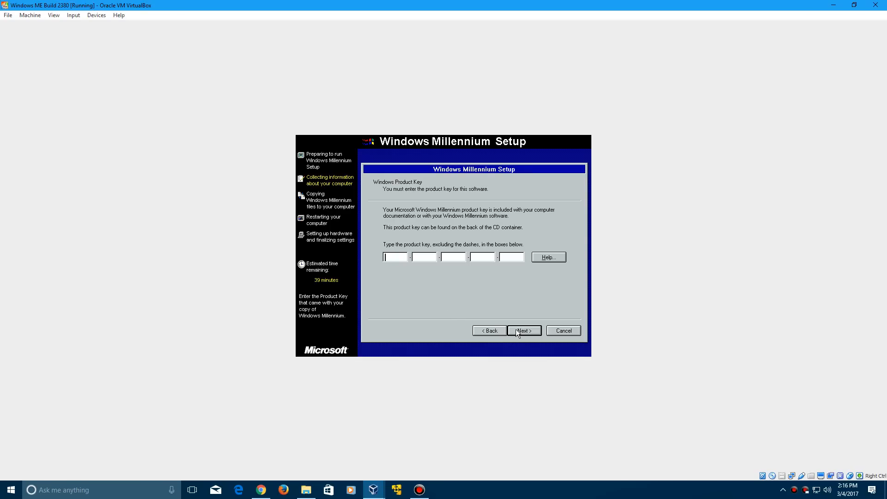
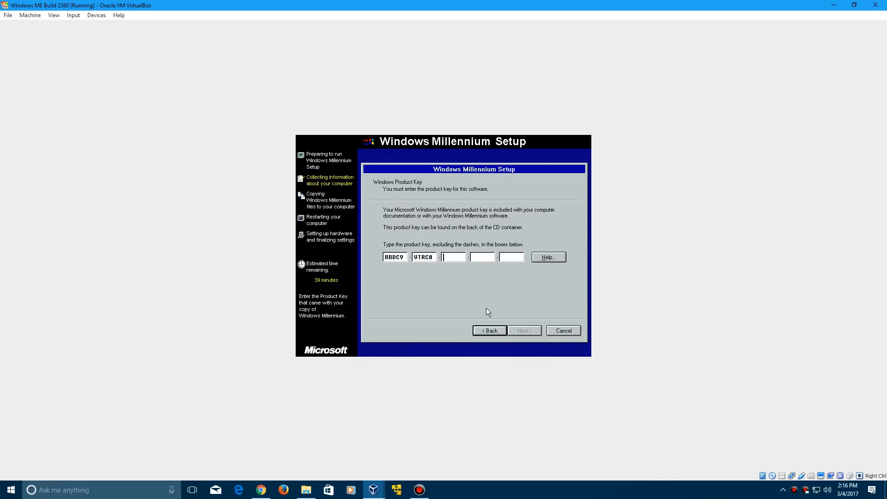
left_click(523, 330)
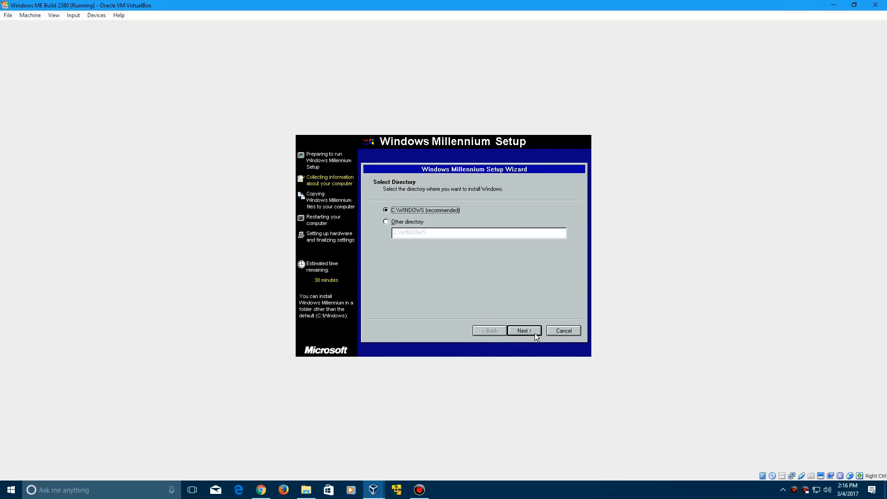
- Keep the C:\WINDOWS directory, Typical setup and a user name, reaching component selection
left_click(523, 331)
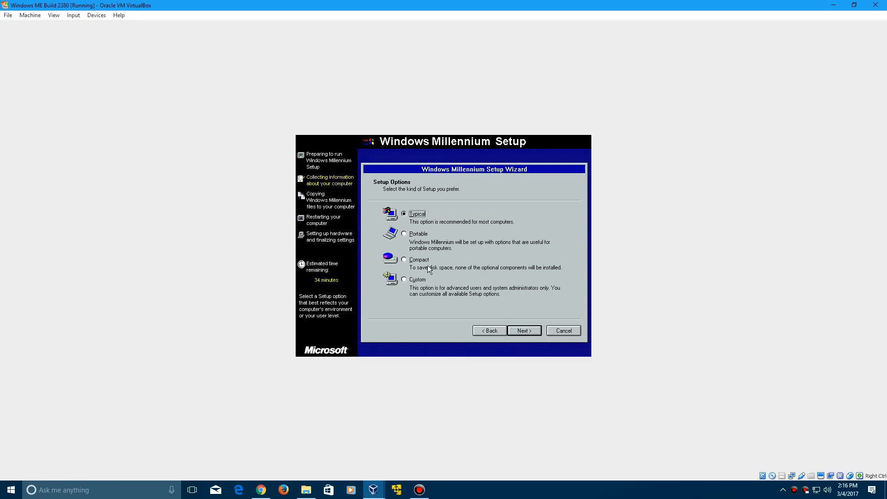
left_click(523, 330)
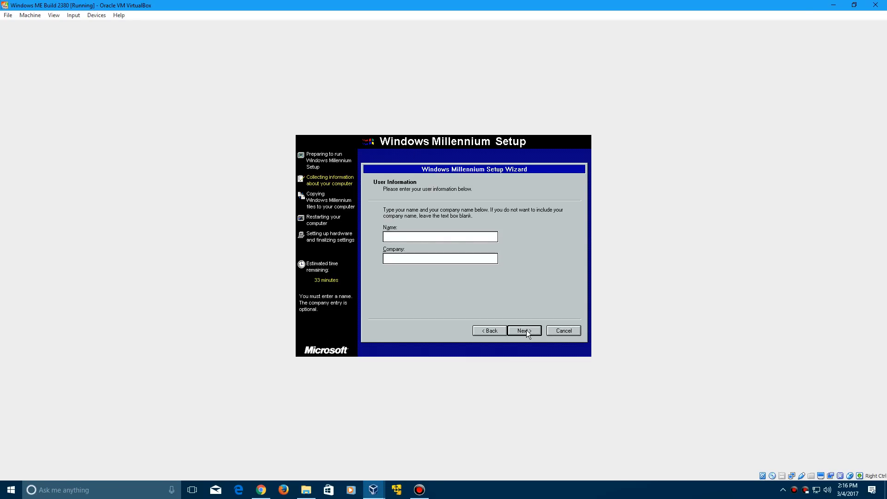
type("Windows use")
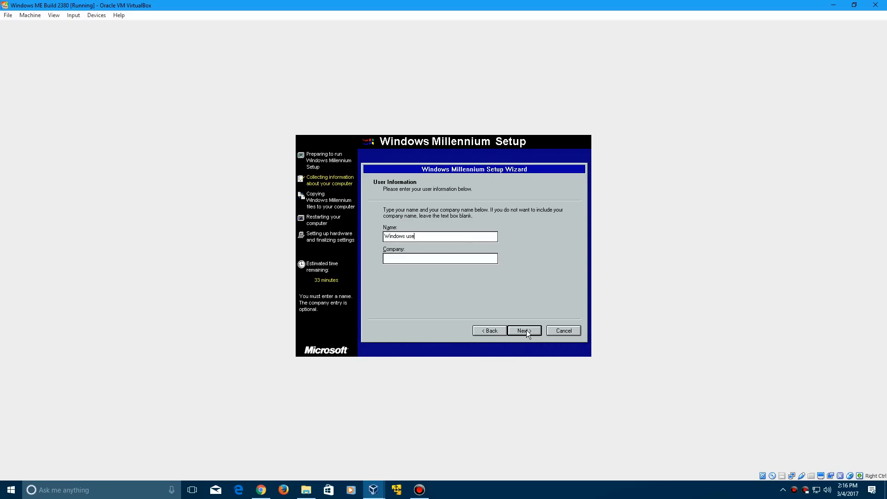
key("BackSpace")
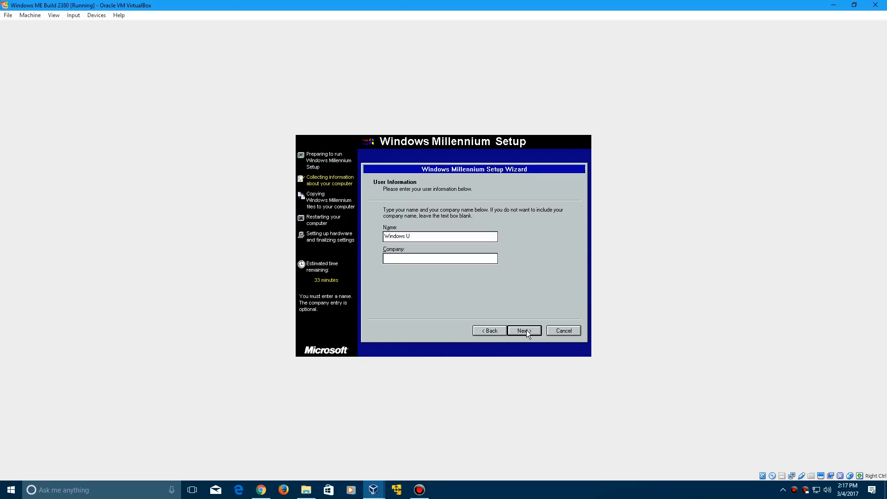
left_click(523, 331)
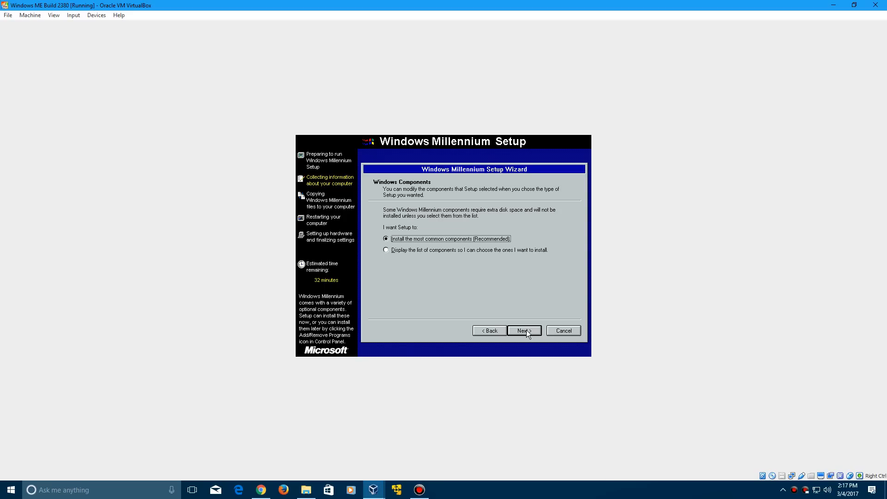
mouse_move(450, 232)
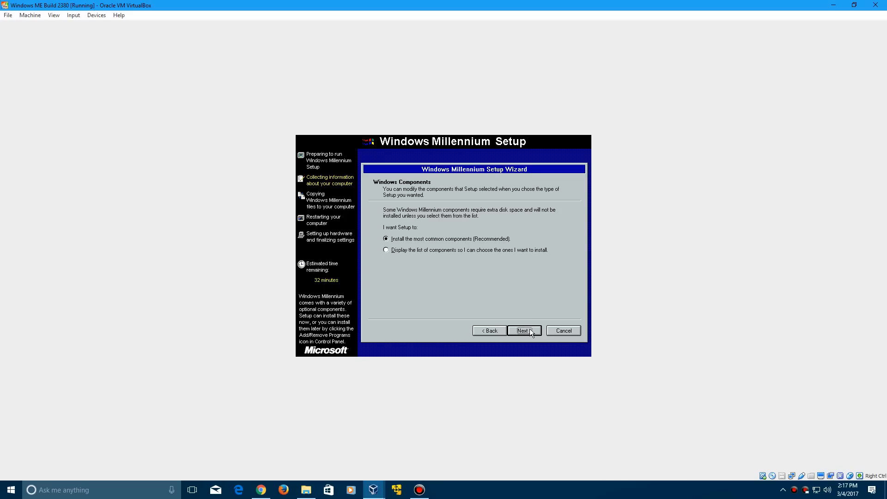
- Accept the common components and name the computer ME2380
left_click(521, 331)
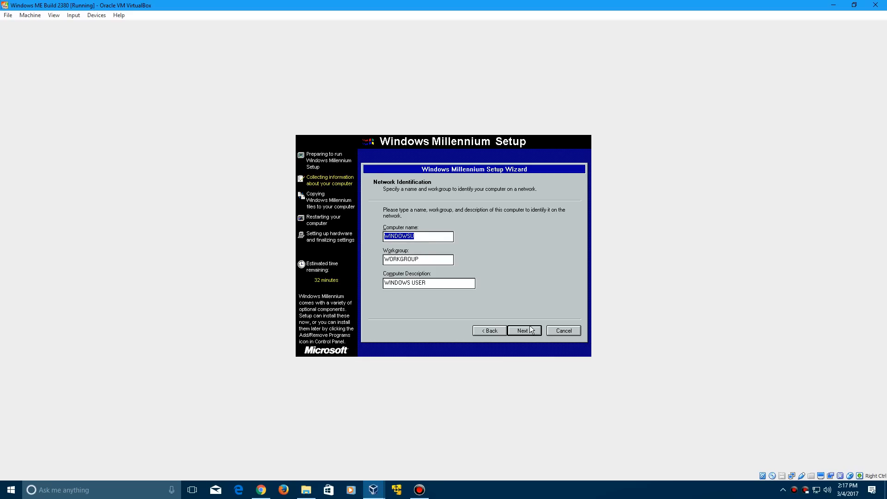
type("ME")
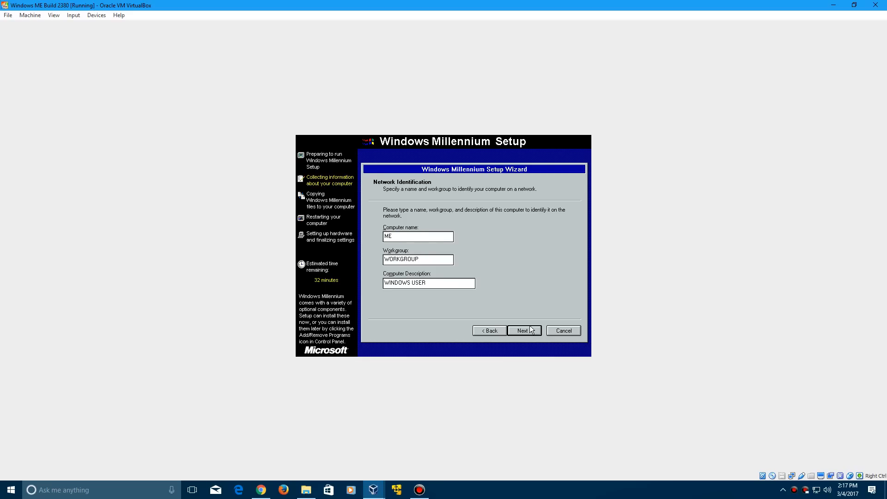
type("2380")
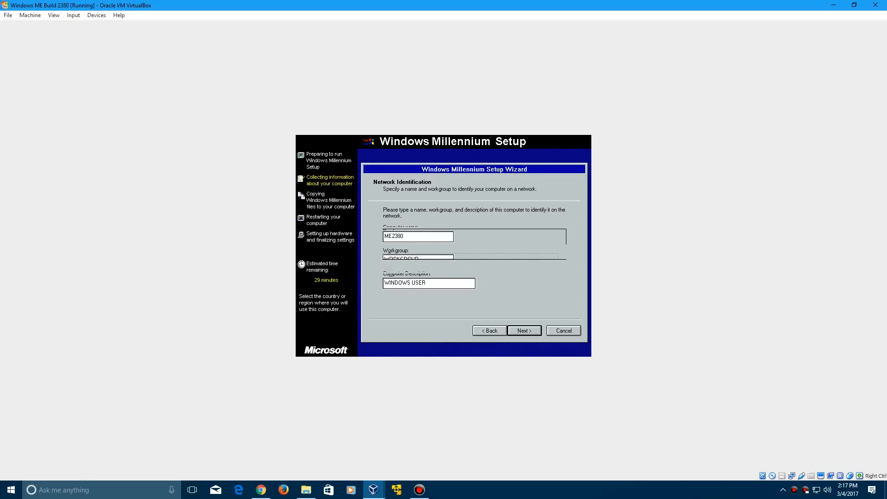
left_click(523, 330)
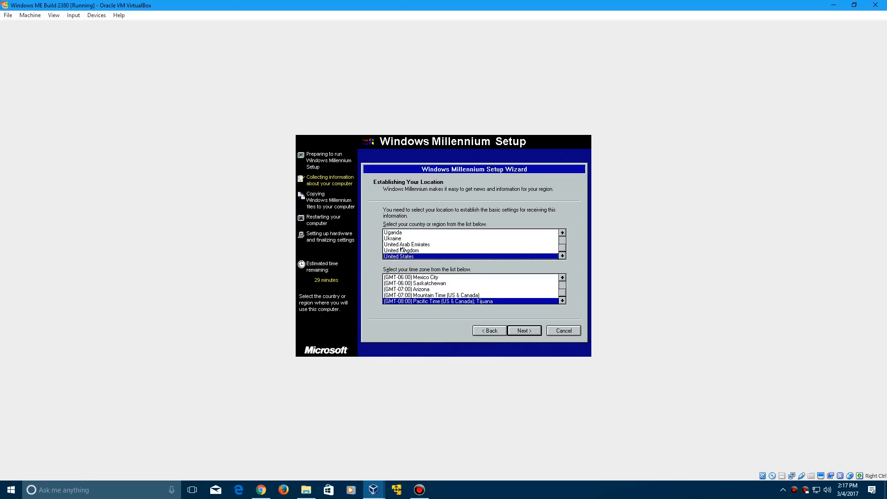
mouse_move(519, 315)
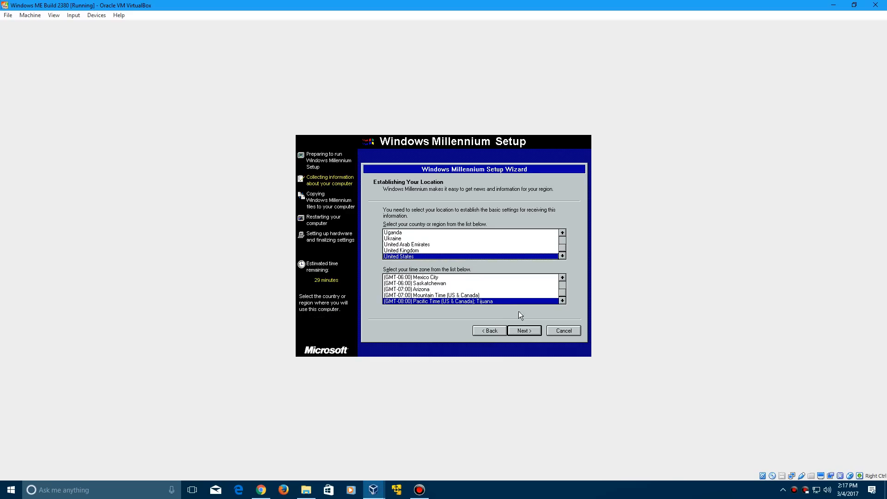
- Keep the United States location and dismiss the startup disk dialogs
left_click(523, 331)
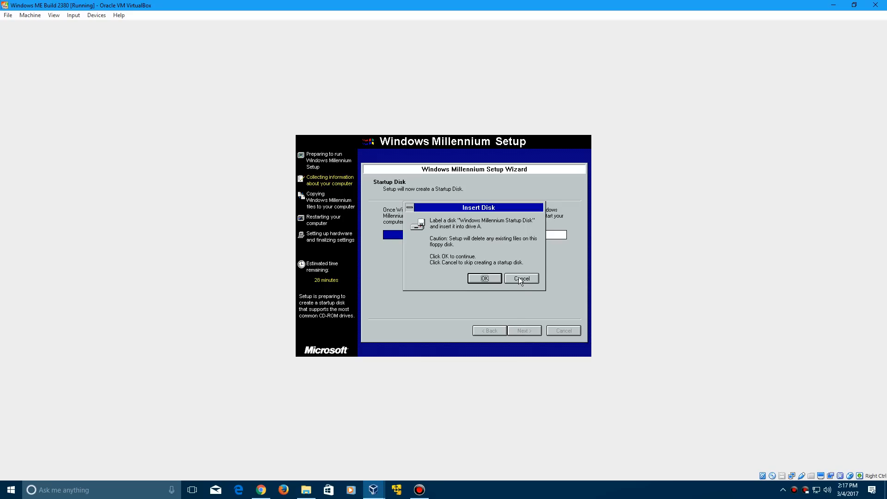
left_click(483, 278)
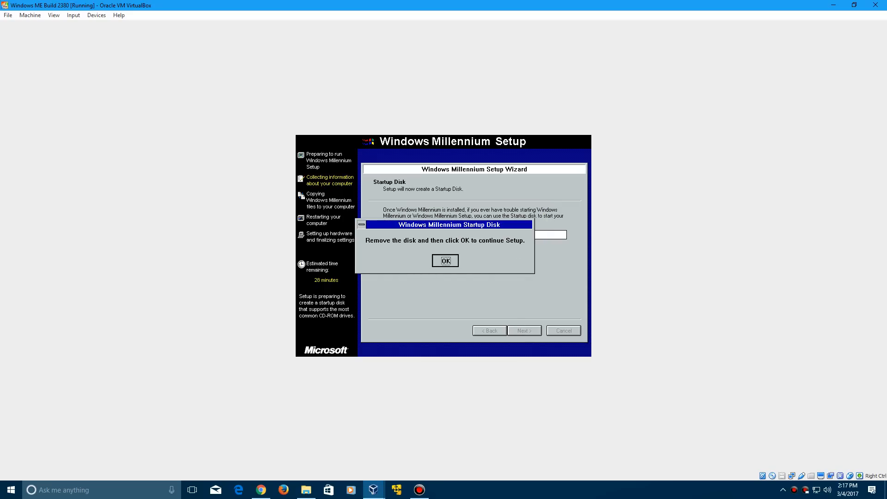
left_click(445, 260)
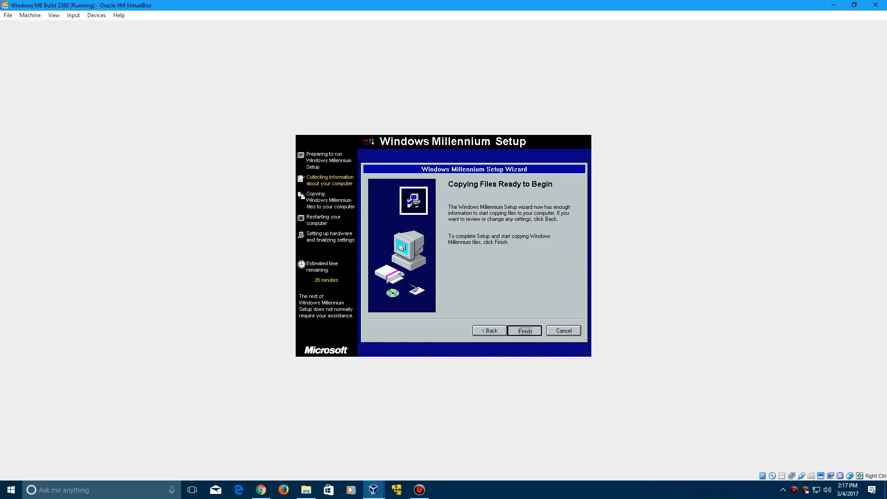
- Finish the Copying Files page so Windows Me copies its files to 100%
left_click(523, 331)
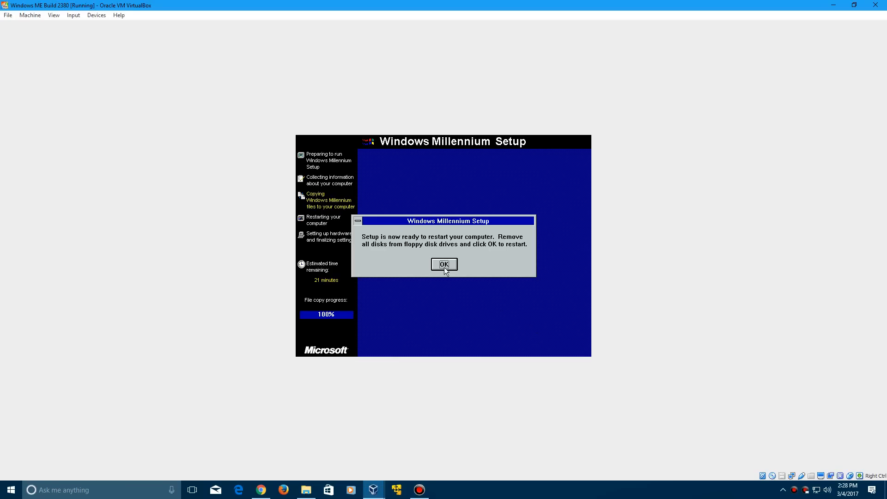
- Confirm the restart prompt so setup reboots into the hardware setup stage
left_click(444, 264)
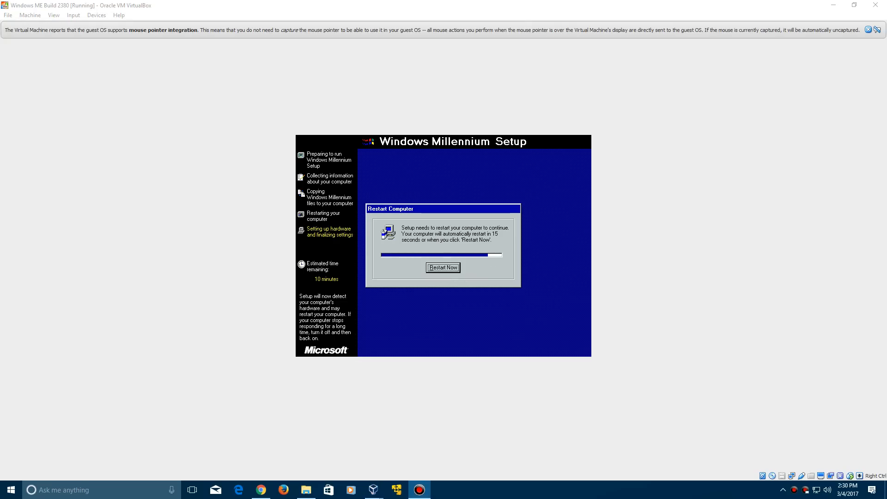
- Restart now from the countdown so setup configures system items, hitting the inetcomm.dll error
left_click(442, 267)
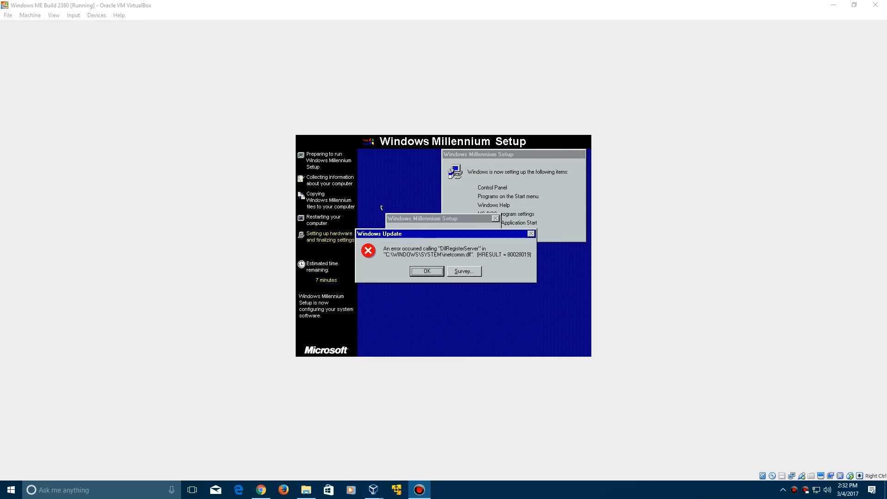
- Dismiss the inetcomm.dll Windows Update error so setup reaches the Enter Network Password logon
left_click(73, 15)
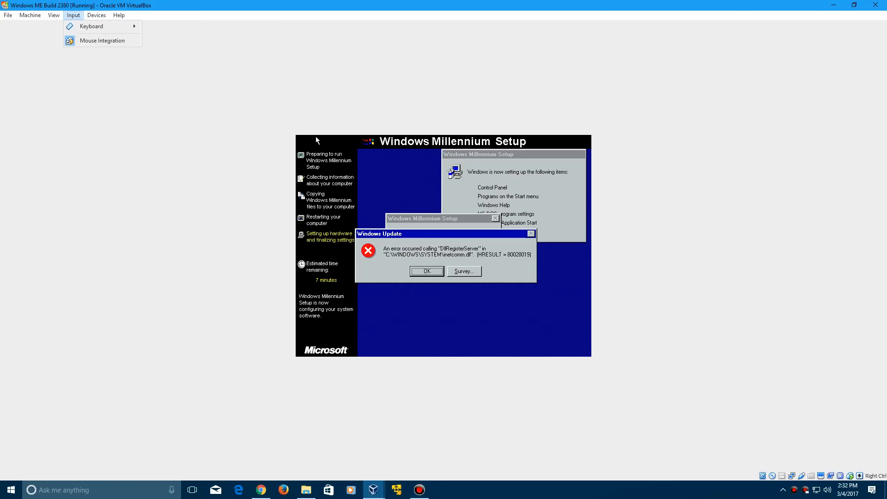
left_click(317, 140)
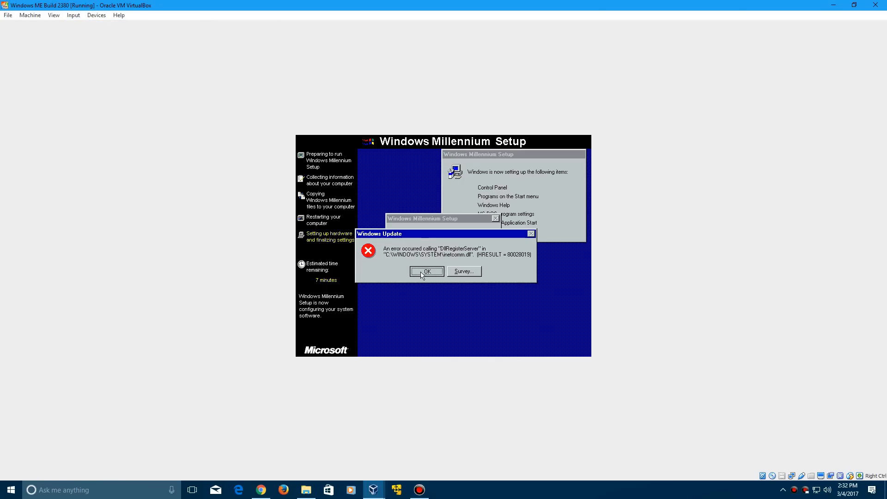
left_click(426, 271)
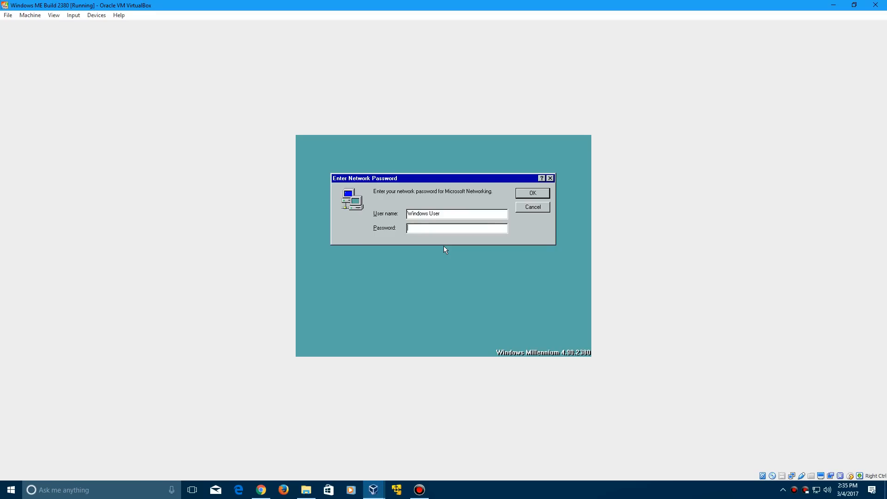
mouse_move(534, 199)
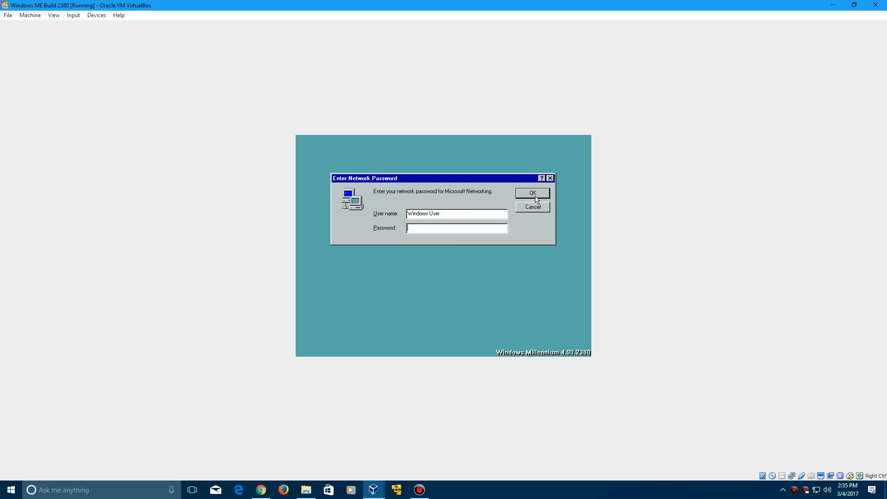
- Log on as Windows User with an empty password to reach the Windows Me desktop
left_click(531, 193)
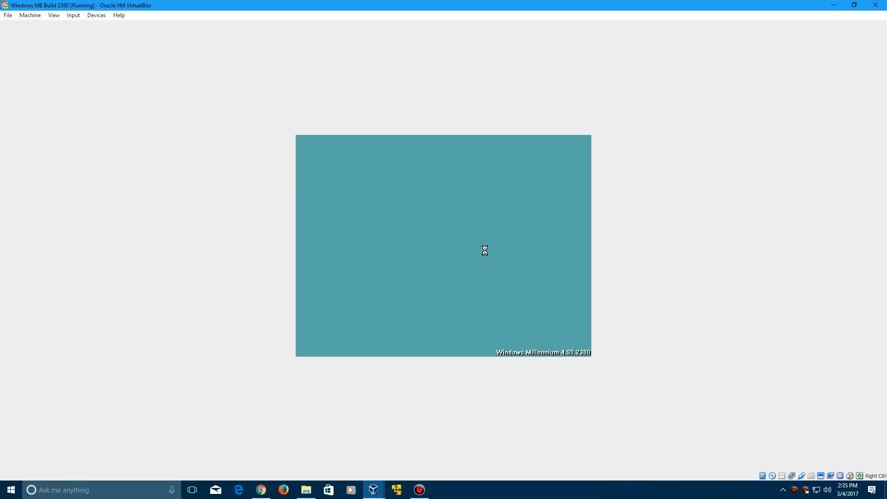
mouse_move(488, 254)
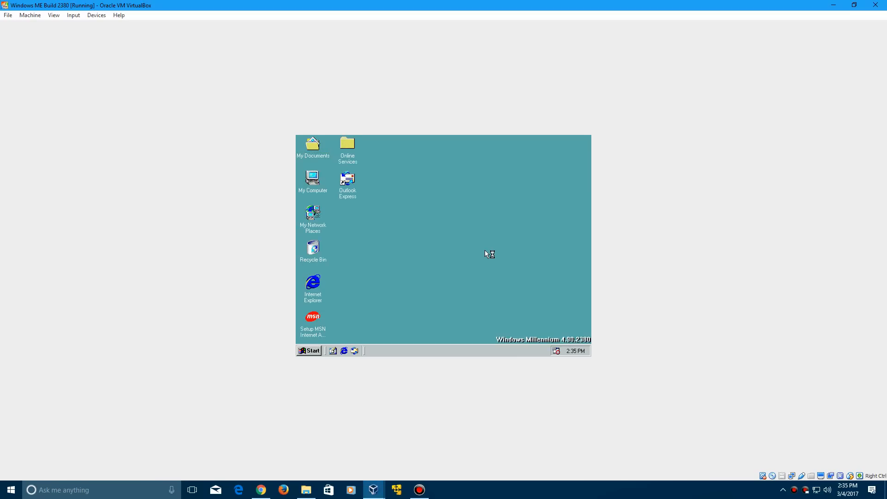
- Show the Volume slider from the system tray speaker icon on the loaded desktop
left_click(313, 146)
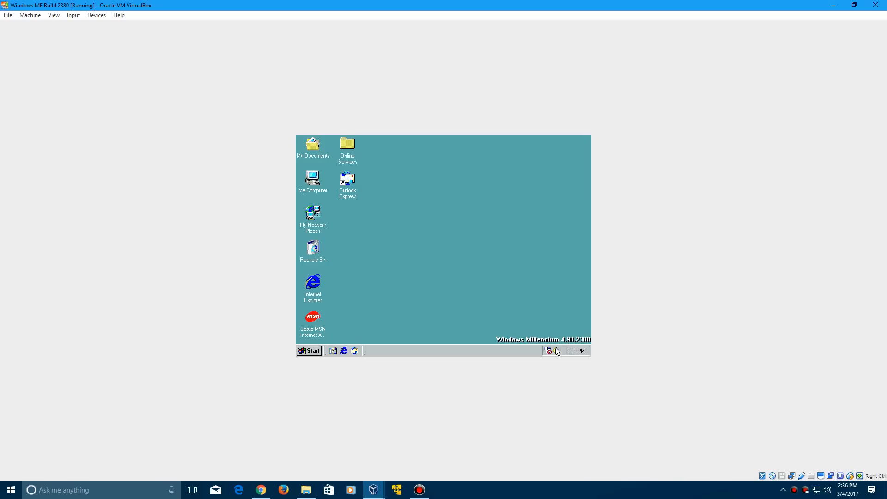
left_click(546, 351)
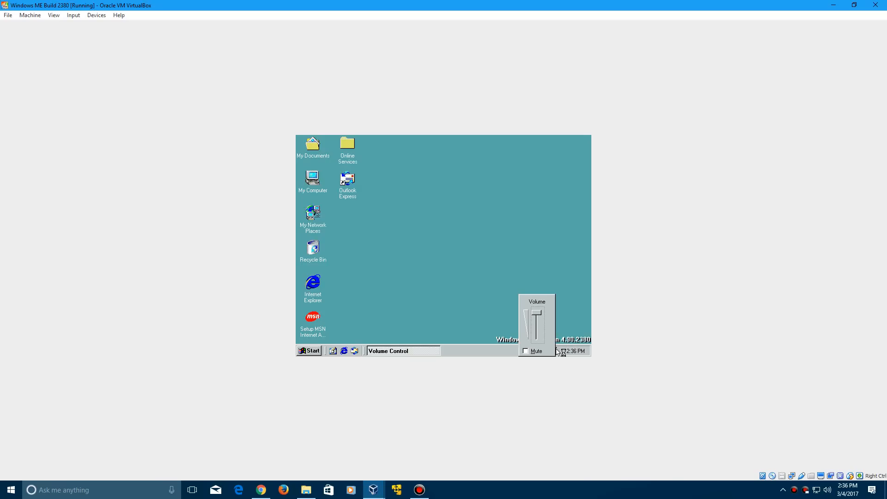